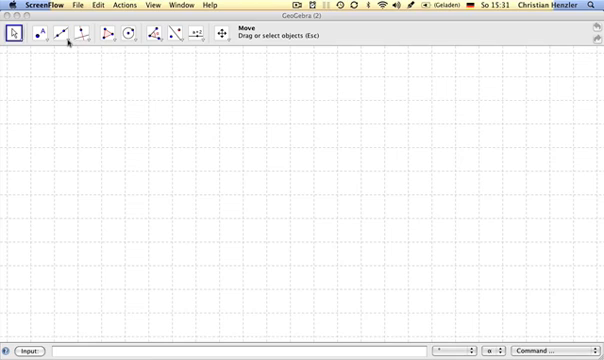
# - Draw a line through two points, placing the first point on the drawing pad
pyautogui.click(59, 36)
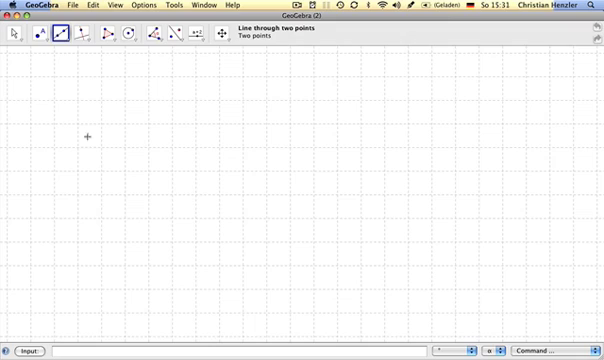
pyautogui.click(389, 113)
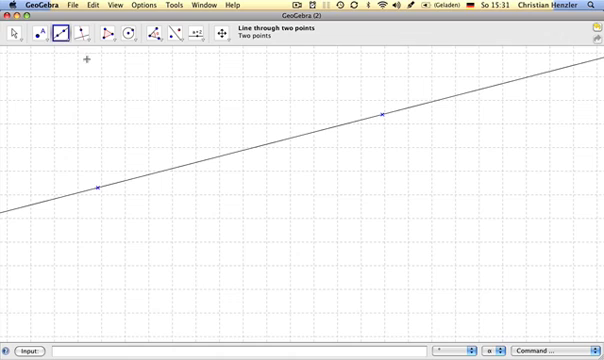
pyautogui.click(63, 35)
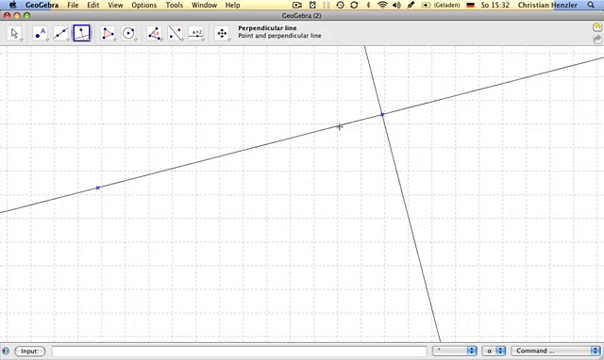
pyautogui.moveTo(330, 127)
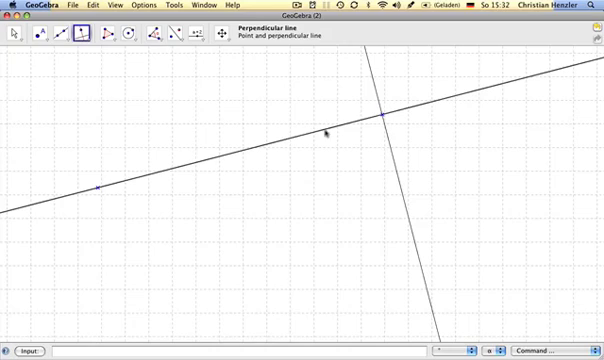
pyautogui.moveTo(110, 125)
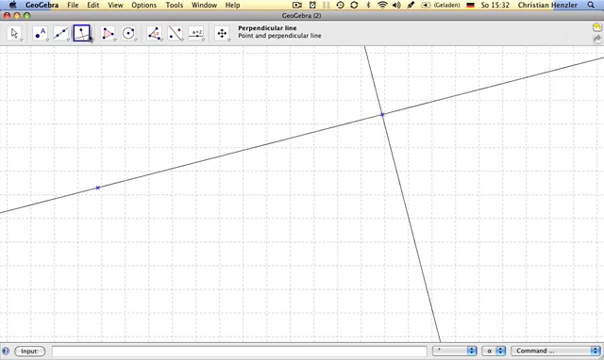
pyautogui.moveTo(79, 37)
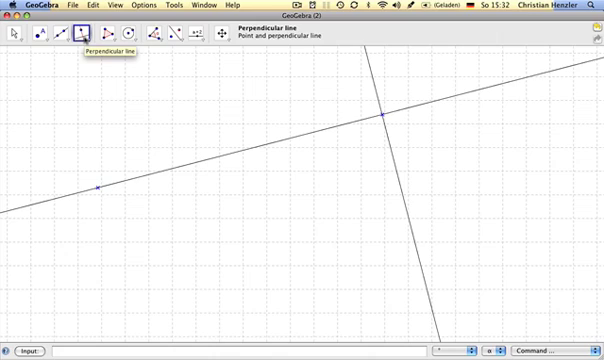
pyautogui.moveTo(98, 151)
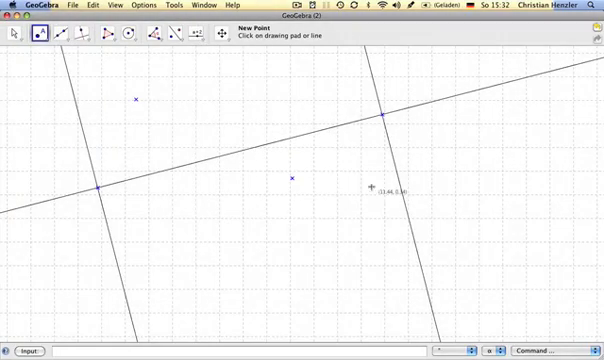
pyautogui.moveTo(133, 101)
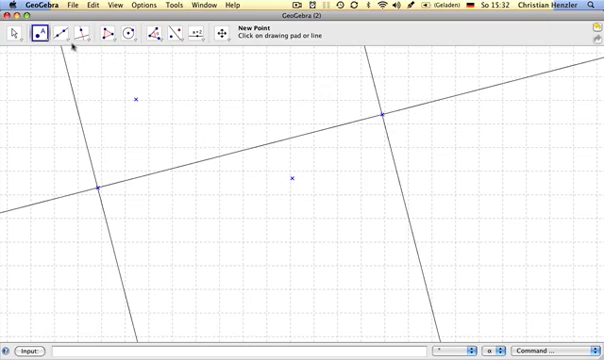
# - Choose the Segment between Two Points tool
pyautogui.click(72, 37)
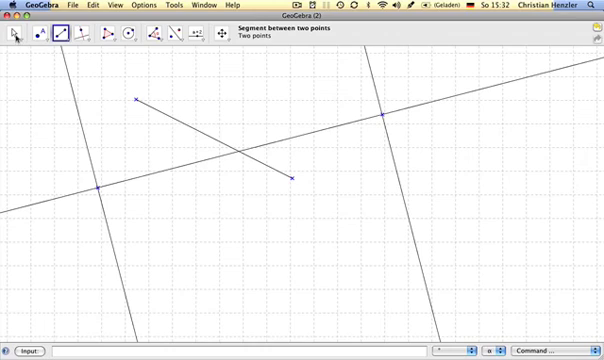
# - Return to the Move tool after drawing the segment
pyautogui.click(15, 37)
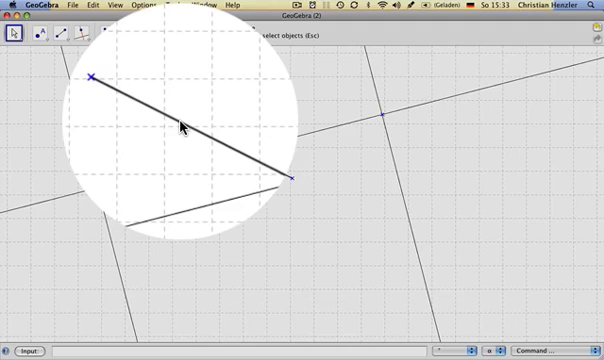
# - Open the Properties dialog for the segment from its context menu
pyautogui.rightClick(186, 125)
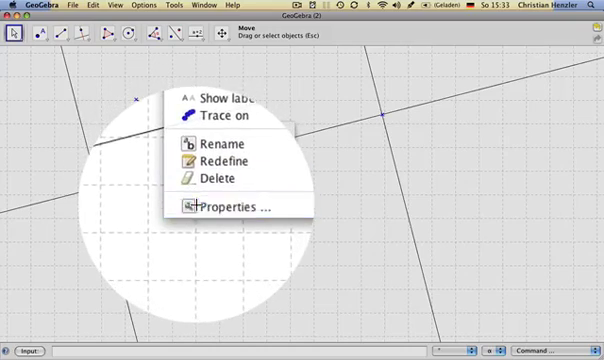
pyautogui.click(220, 207)
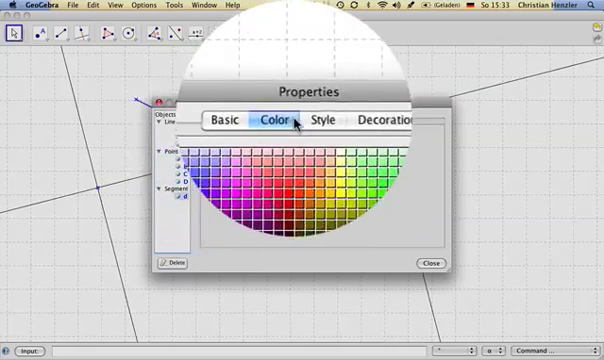
# - Set the segment's line thickness to about 7 on the Style tab
pyautogui.click(312, 120)
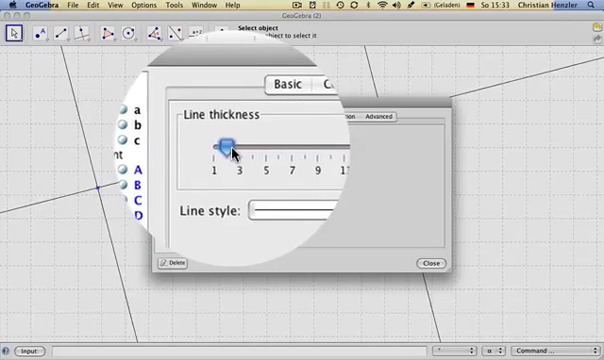
pyautogui.moveTo(225, 145); pyautogui.dragTo(263, 148)
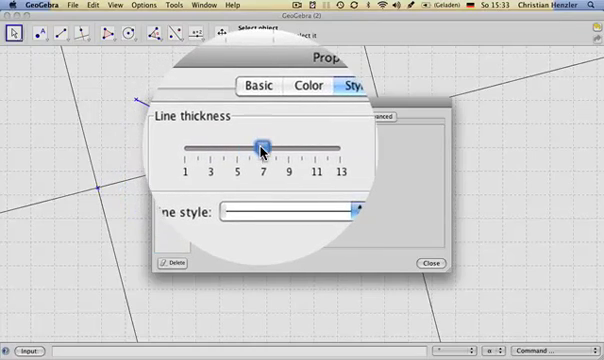